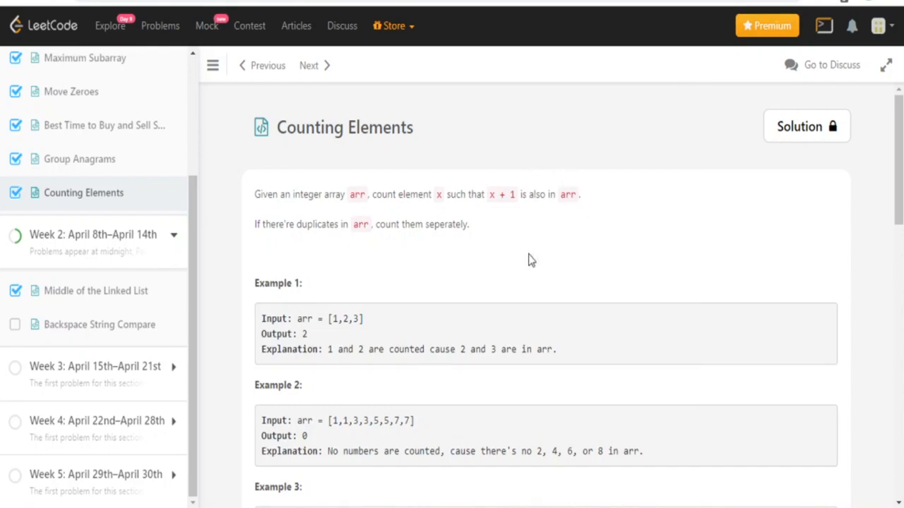
mouse_move(362, 151)
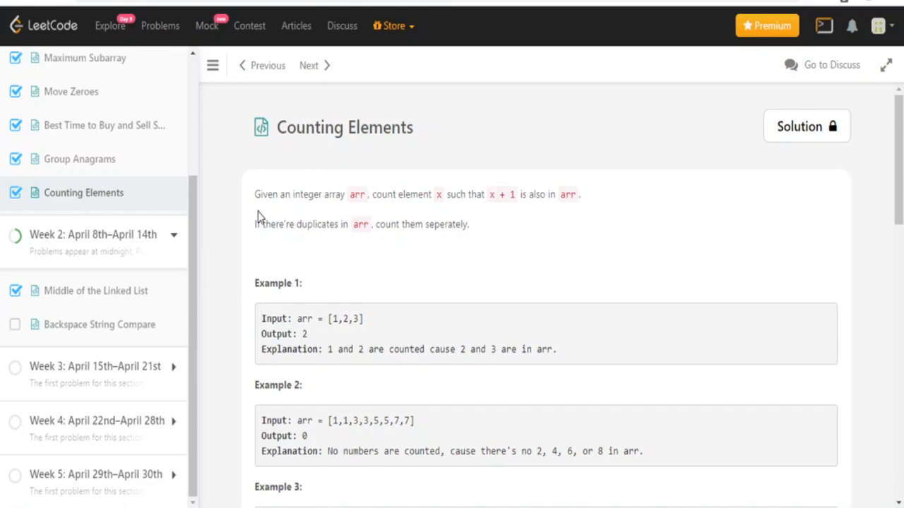
mouse_move(385, 218)
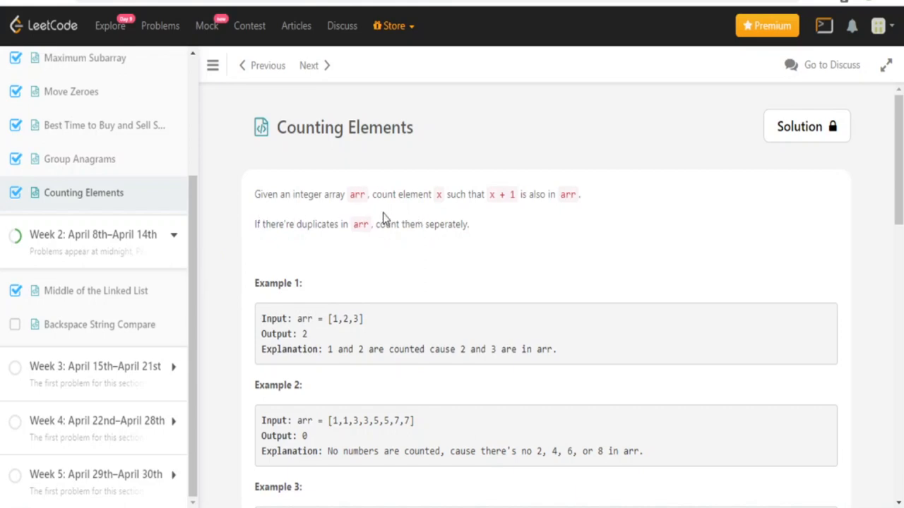
mouse_move(550, 217)
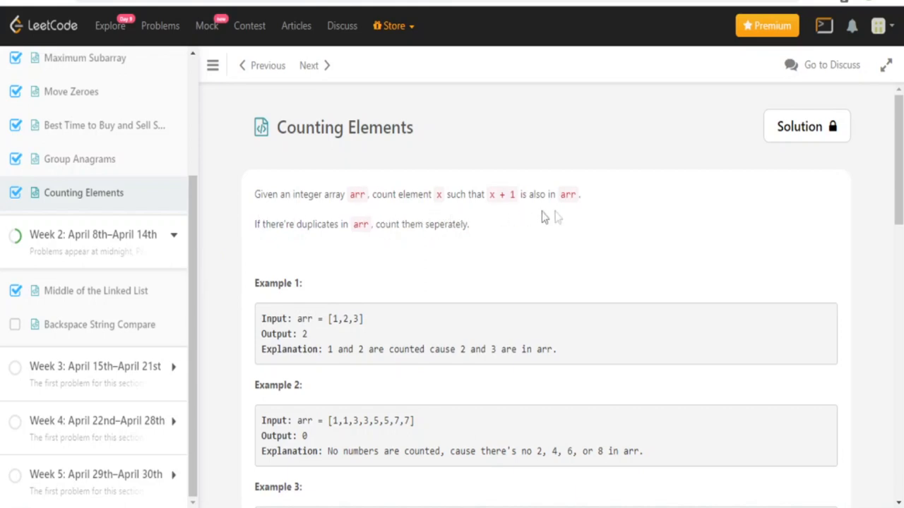
mouse_move(341, 259)
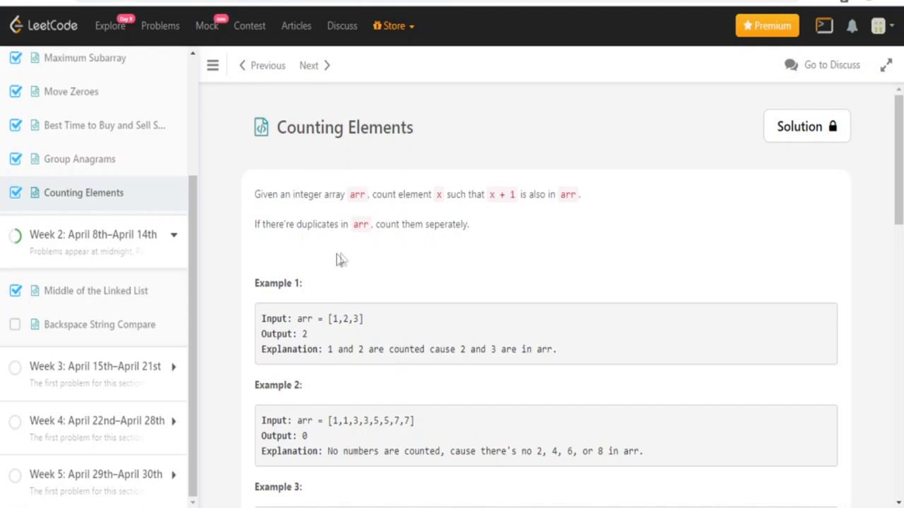
mouse_move(360, 249)
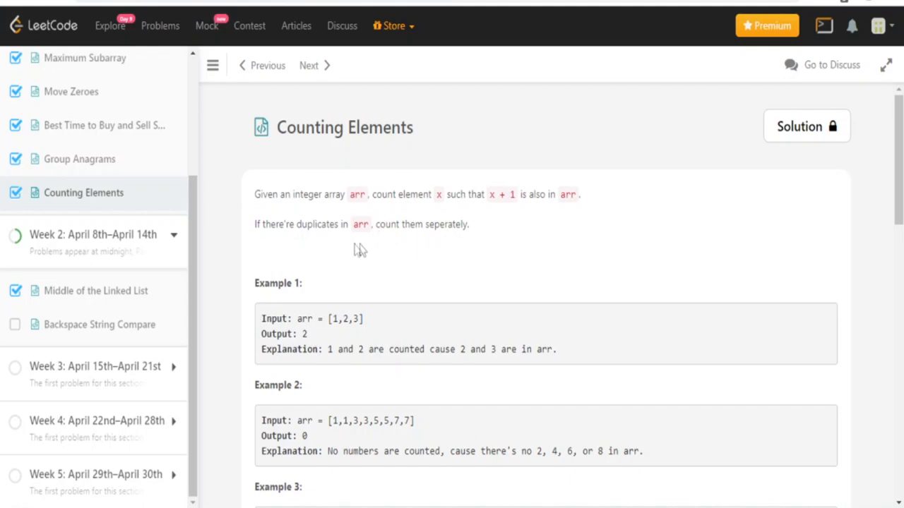
mouse_move(258, 228)
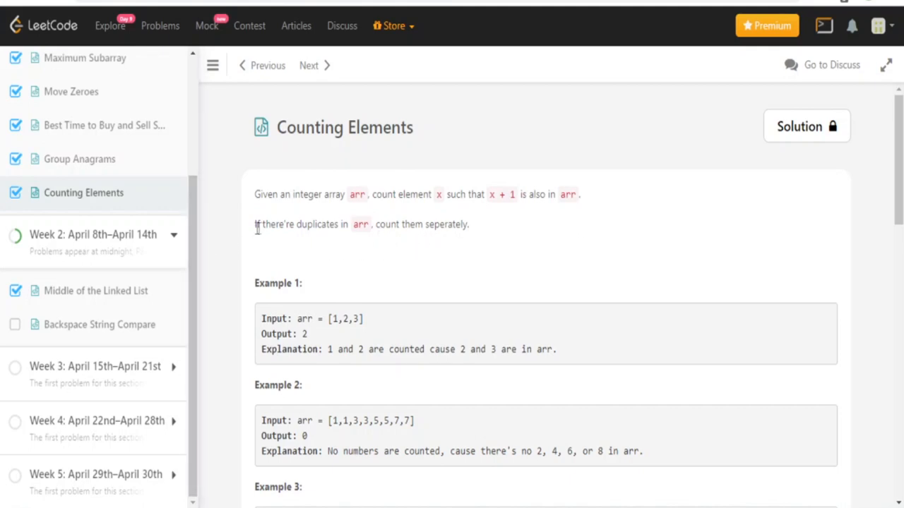
Highlight the x + 1 condition, then select the old loops and return for removal.
left_click_drag(255, 224, 469, 224)
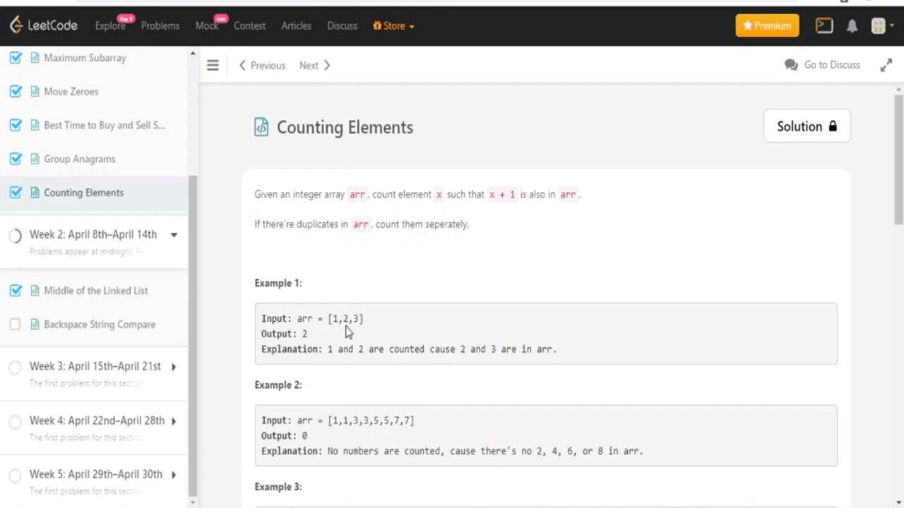
mouse_move(490, 199)
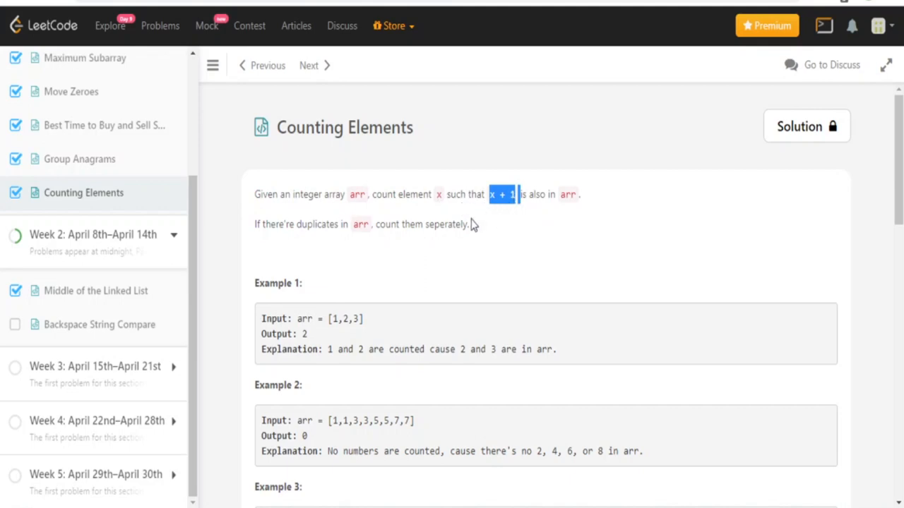
scroll("down", 3)
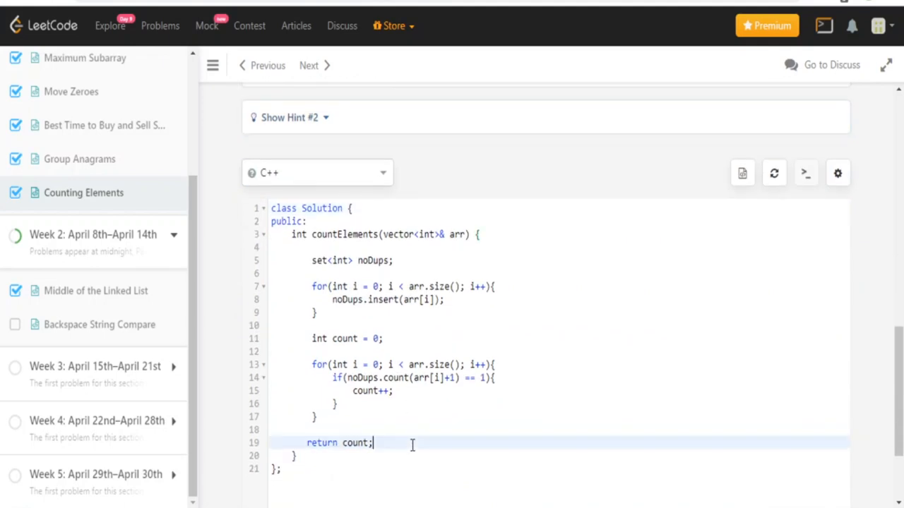
left_click_drag(373, 443, 311, 286)
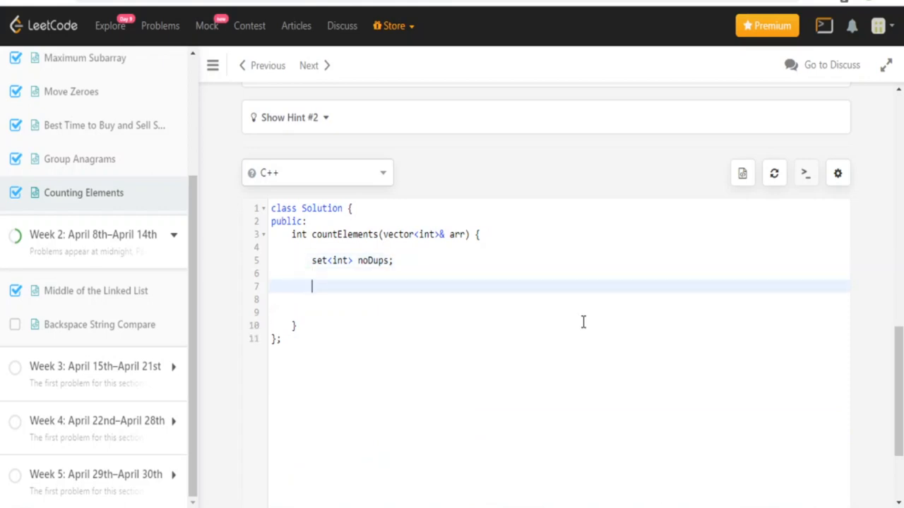
Write for(auto val: arr){ noDups.insert(val); } to fill the set.
type("for(auto")
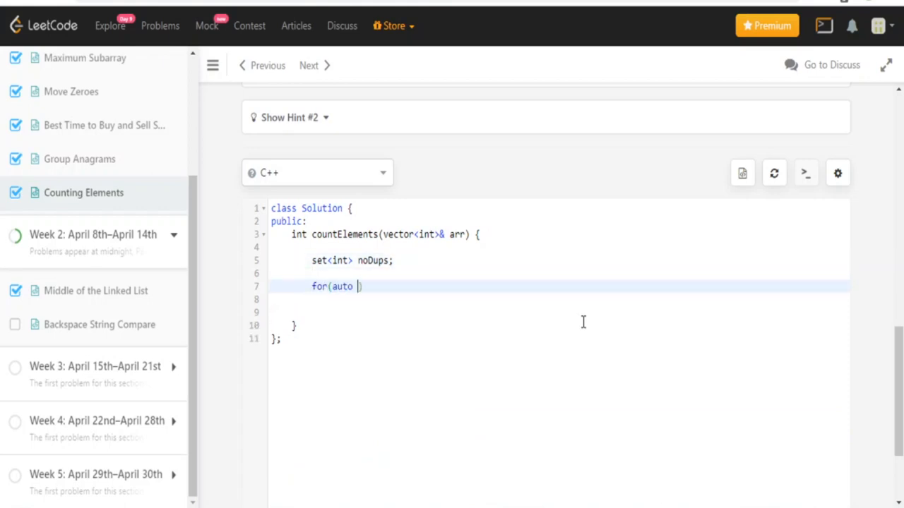
type("val")
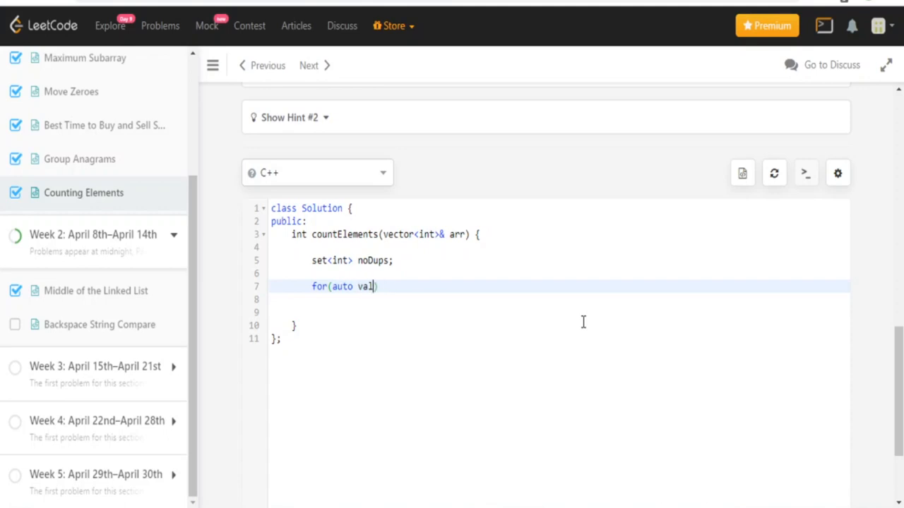
type(": arr")
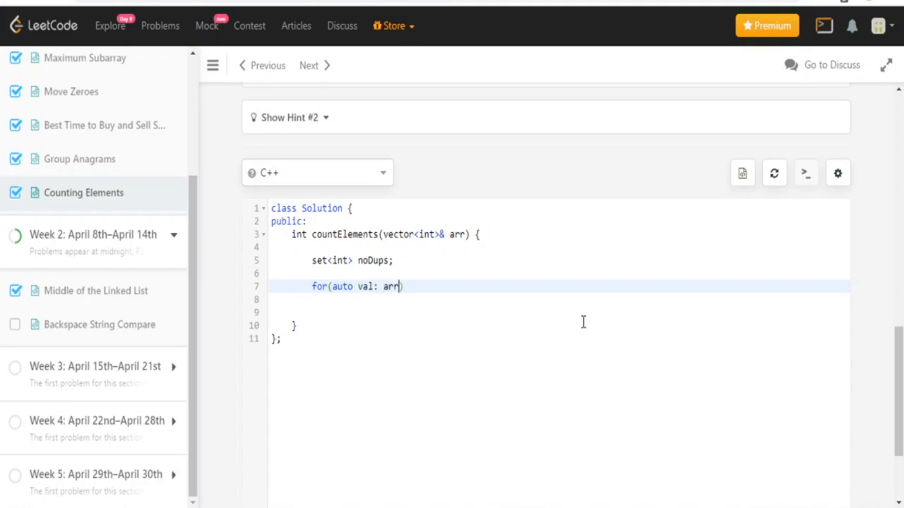
type("{")
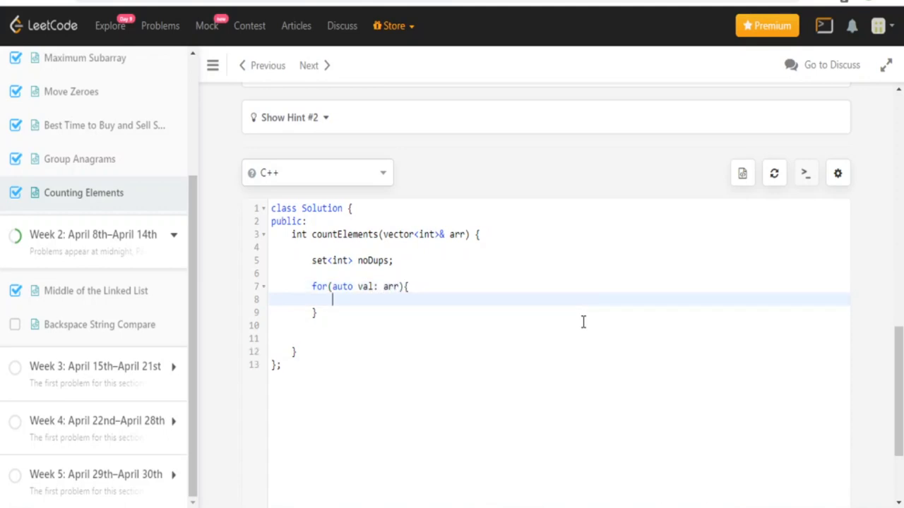
type("noDups.inse")
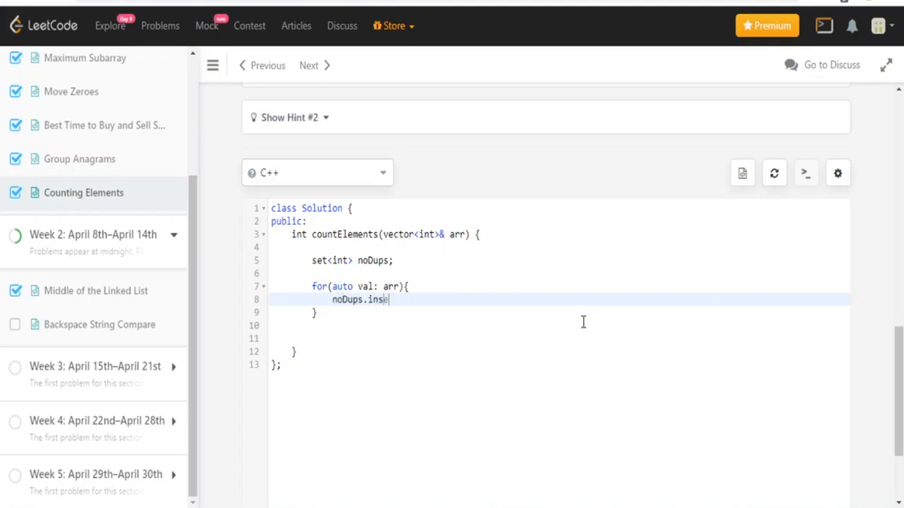
type("rt(val);")
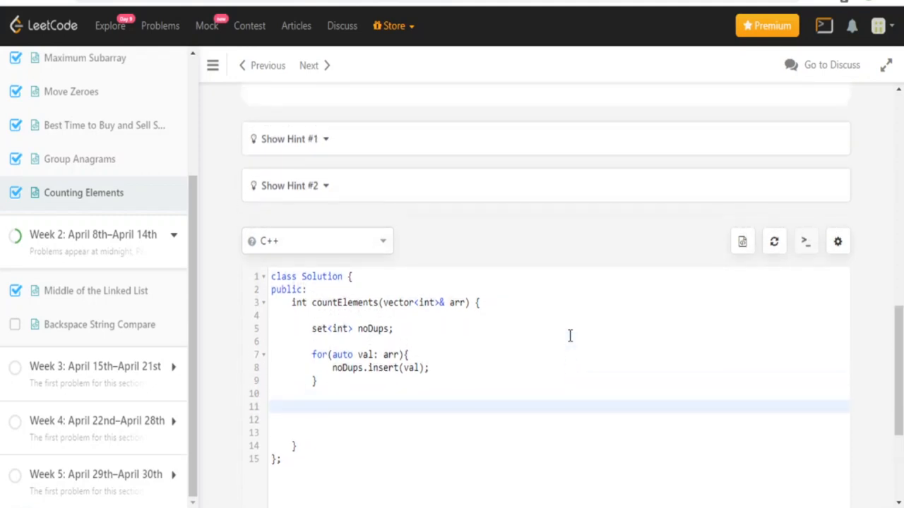
Add a second loop over arr containing if(noDups.count(val+1) == 1){.
scroll("up", 3)
type("for(")
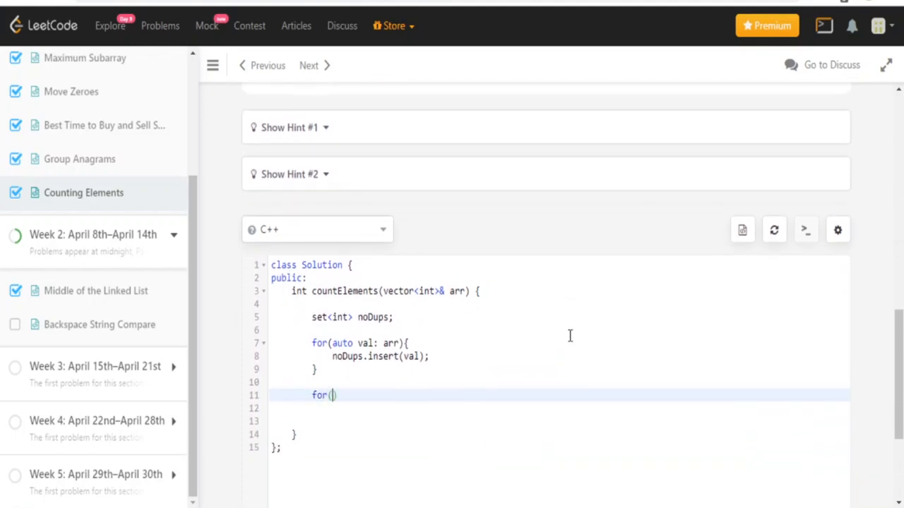
type("auto")
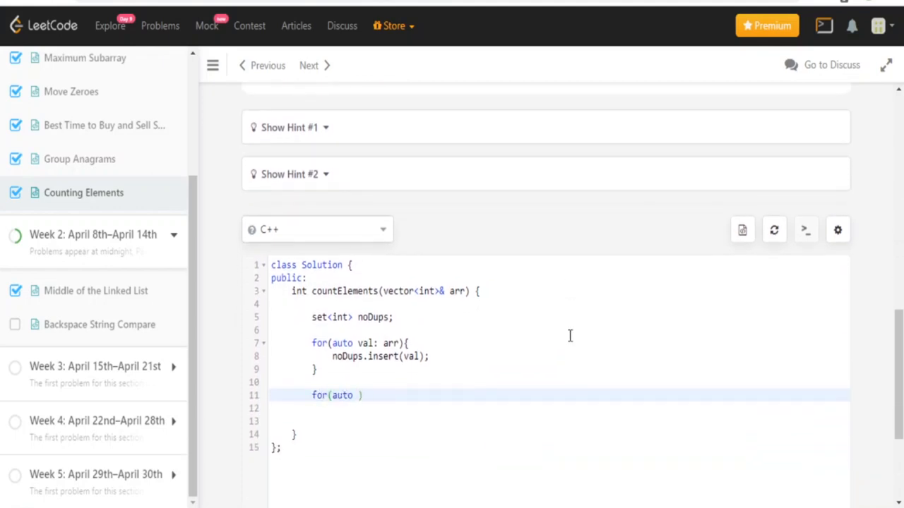
type("val: arr")
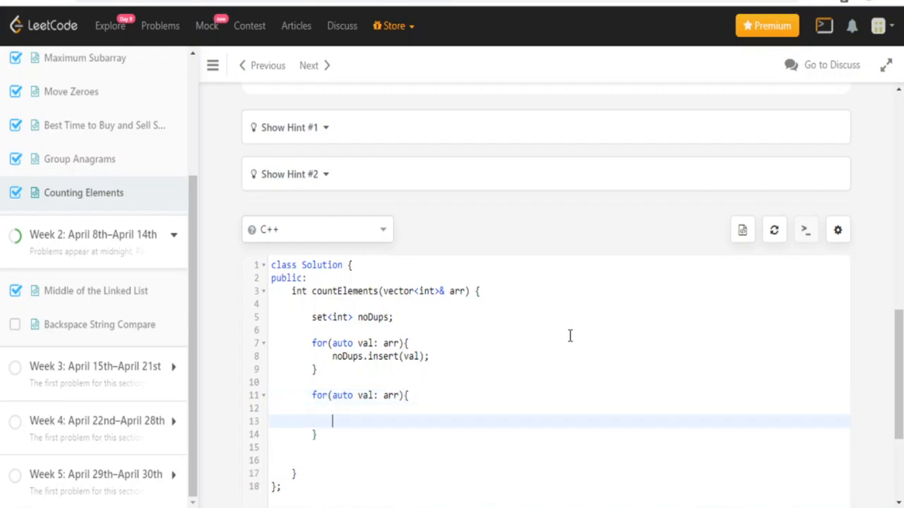
type("f(val")
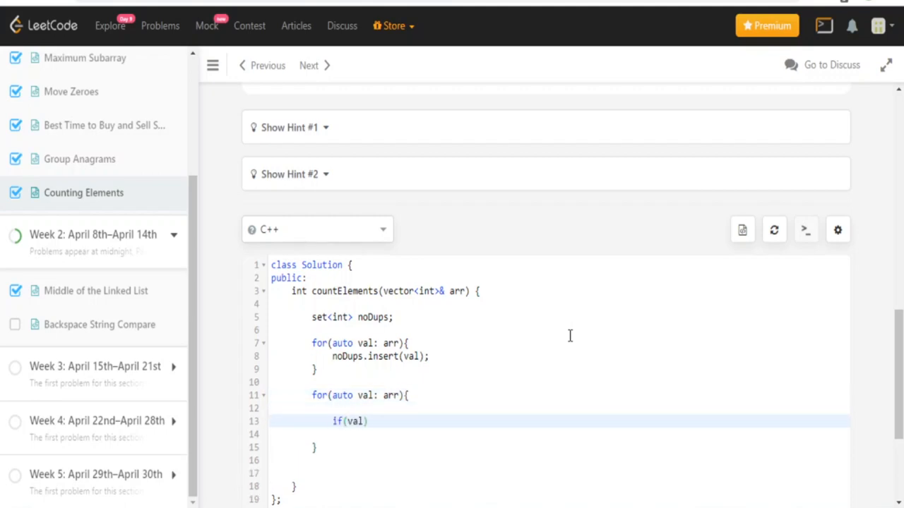
type("+1")
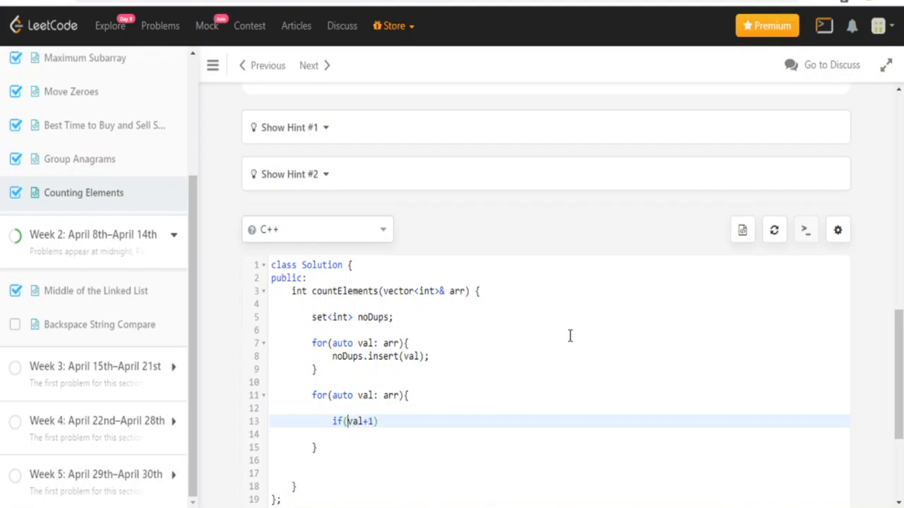
type("noDups.count")
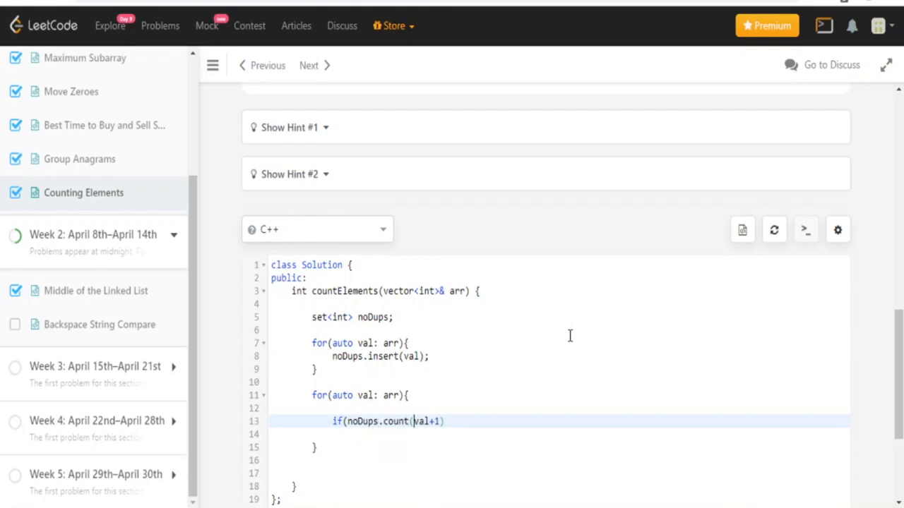
type(")")
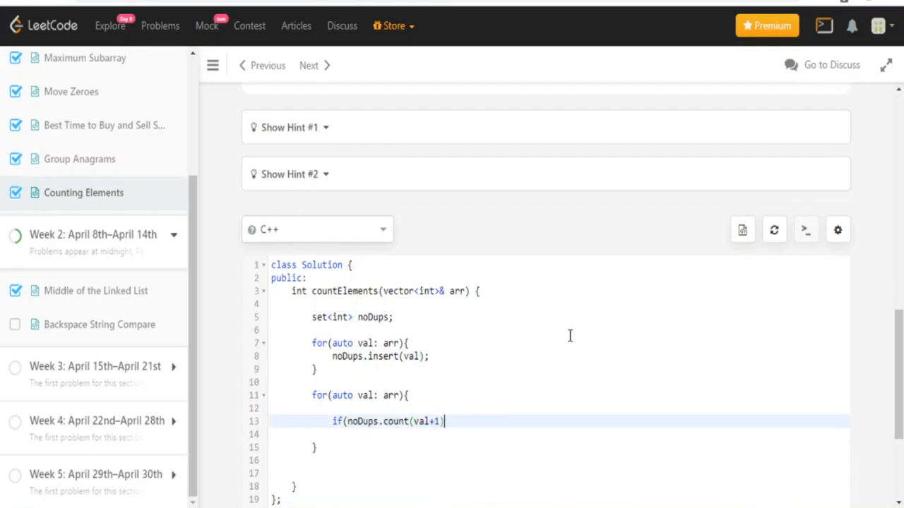
type("== 1)")
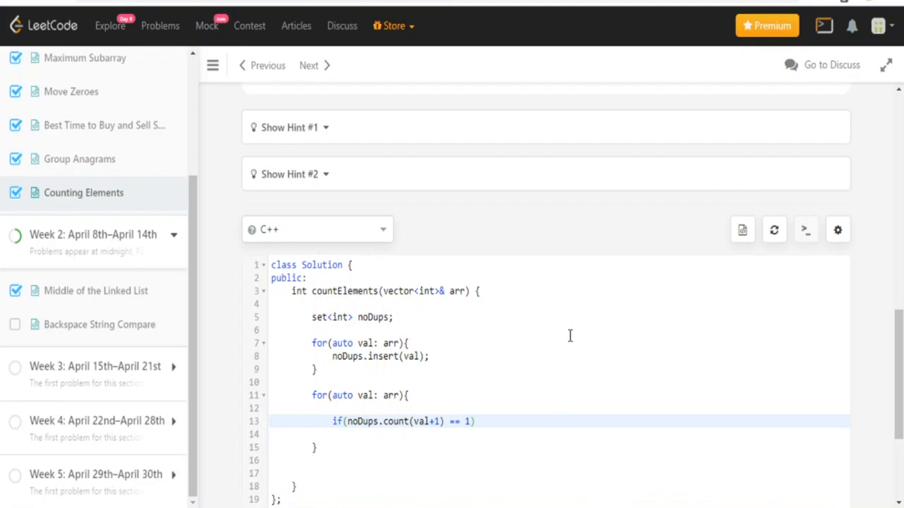
type("{")
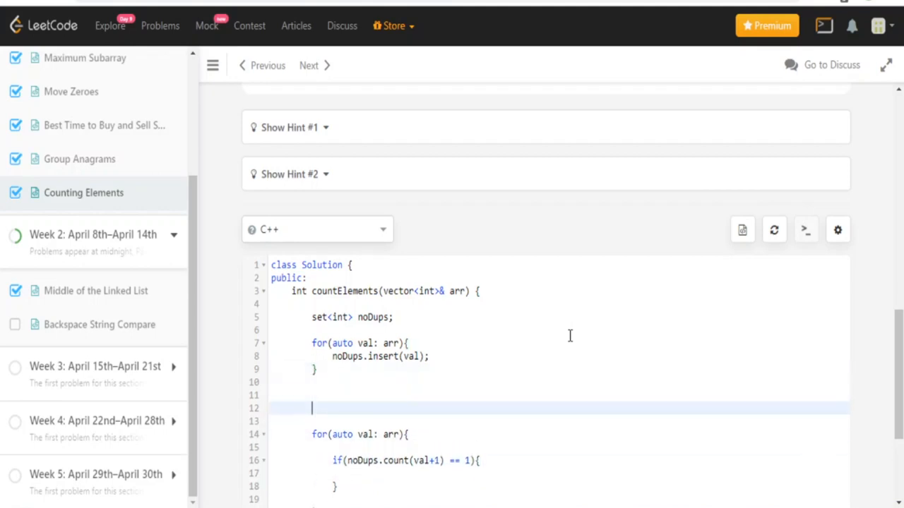
Declare countElementsToReturn = 0, increment it inside the if, and return it.
type("int num")
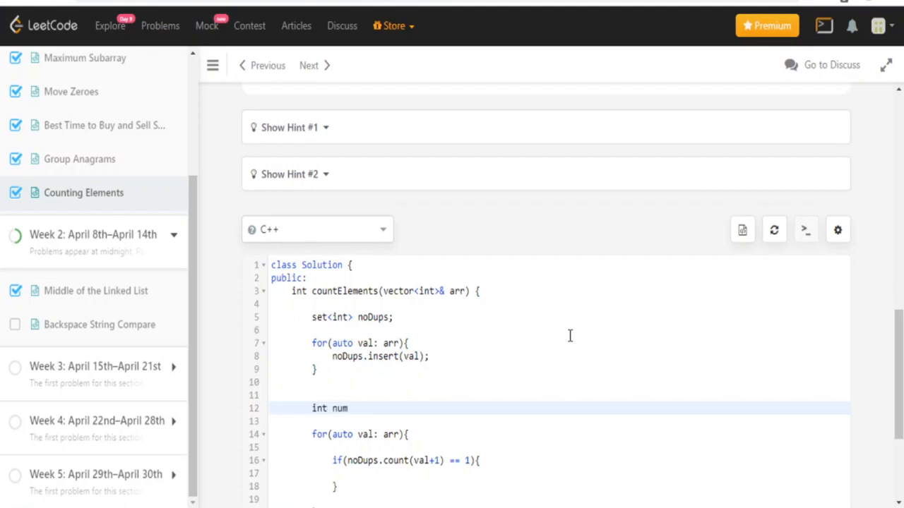
type("cou")
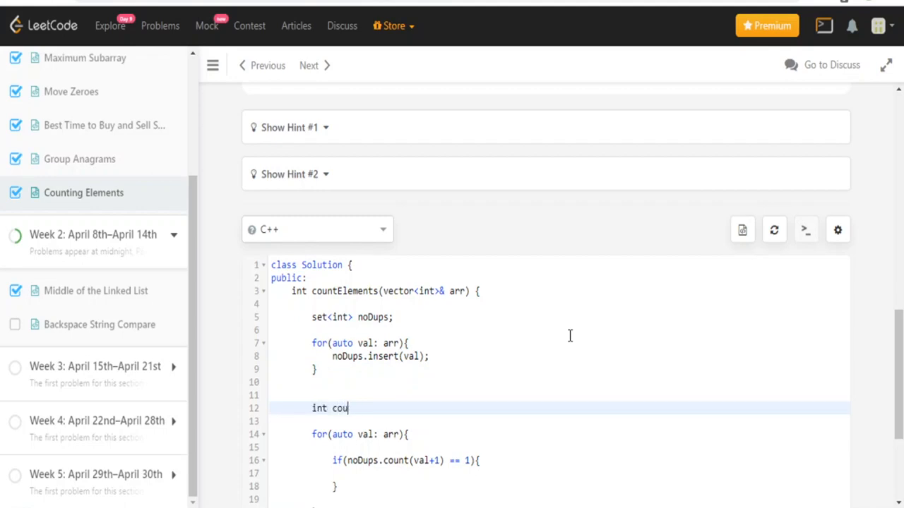
type("ntElements")
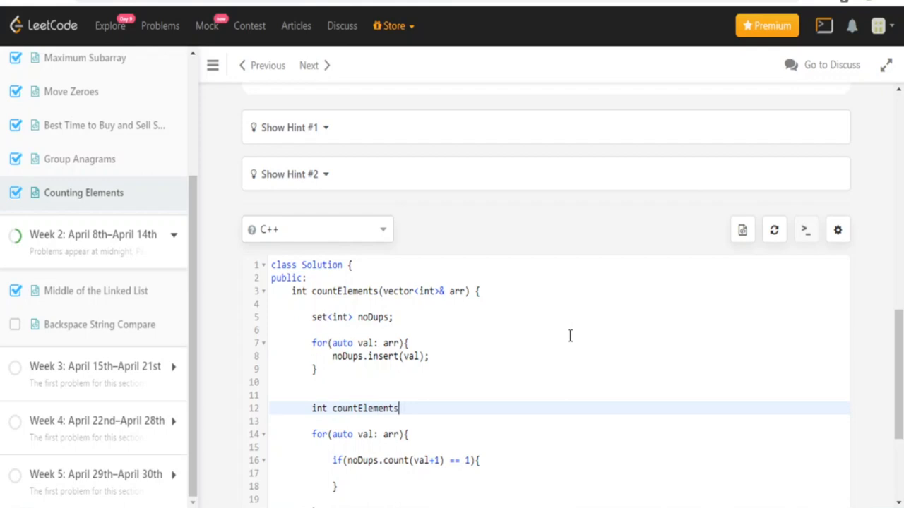
type("ToReturn")
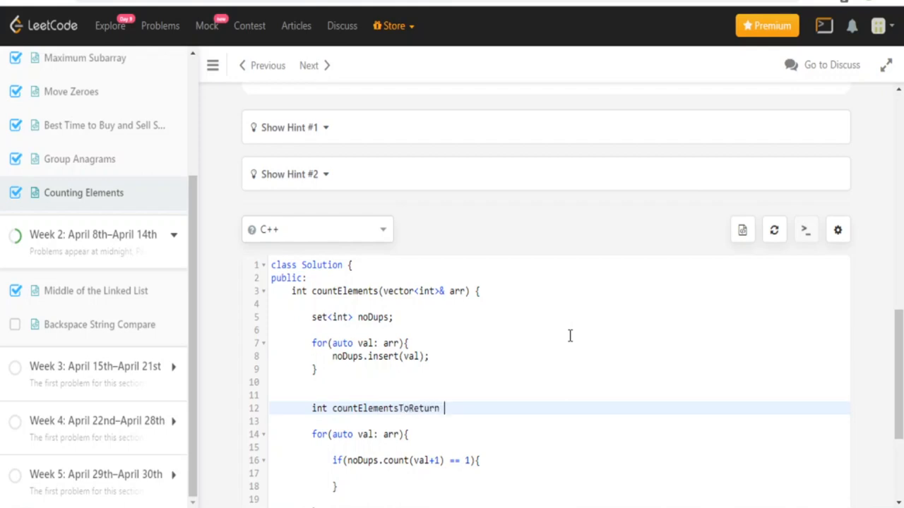
type("= 0;")
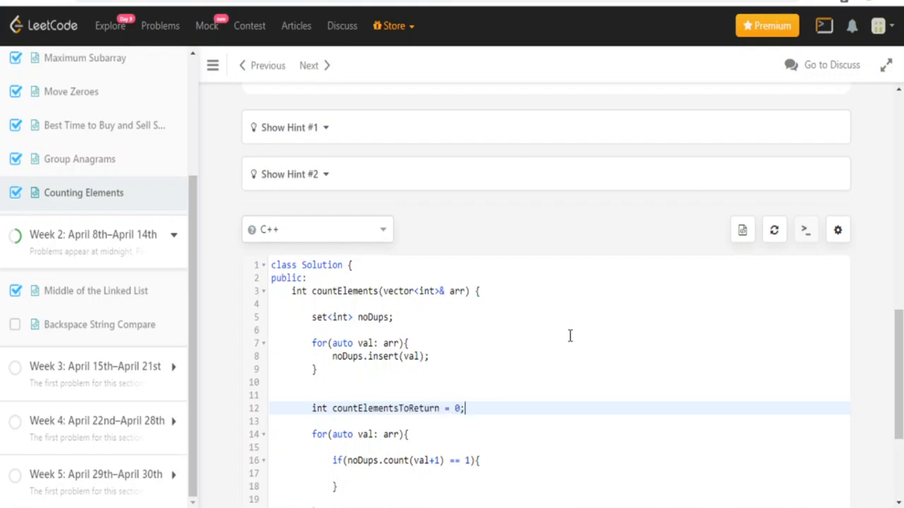
type("c")
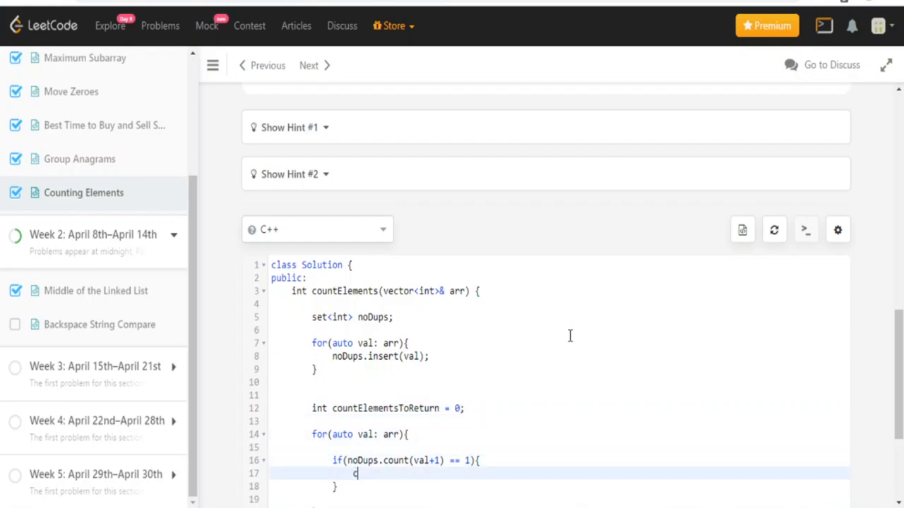
type("ountElmentsTo")
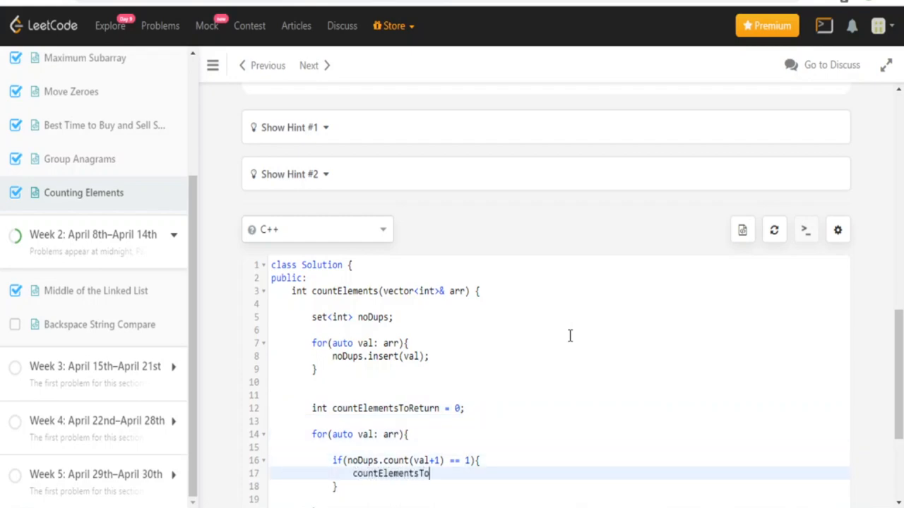
type("Return++;")
type("return countEl")
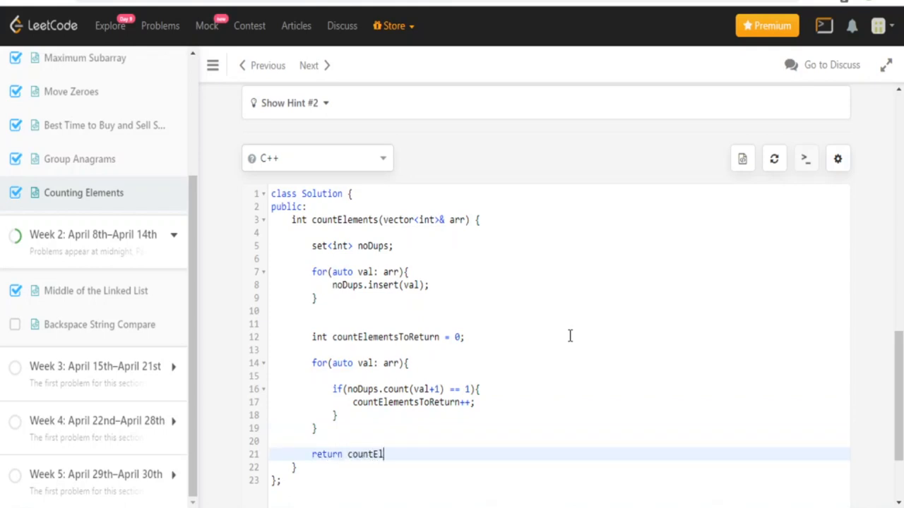
type("ementsToReturn;")
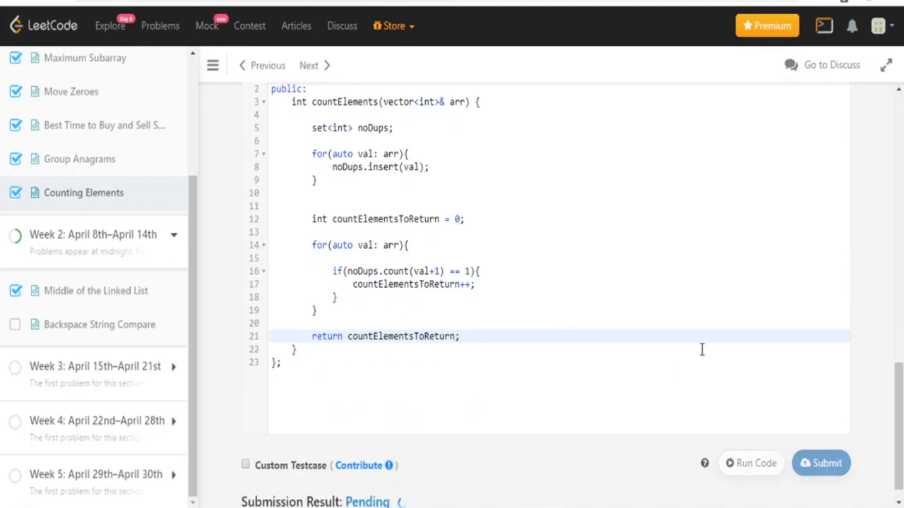
Submit the solution, reread the duplicates sentence, and confirm the Accepted result.
left_click(821, 463)
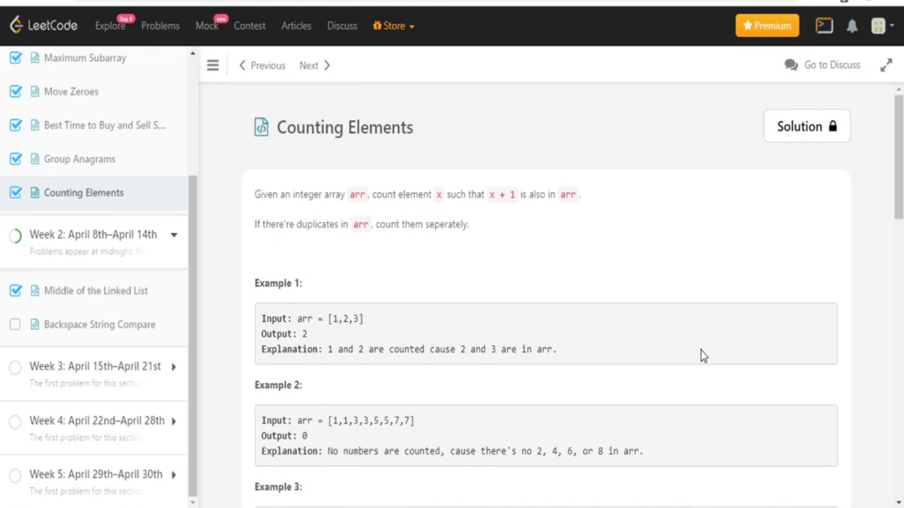
mouse_move(256, 230)
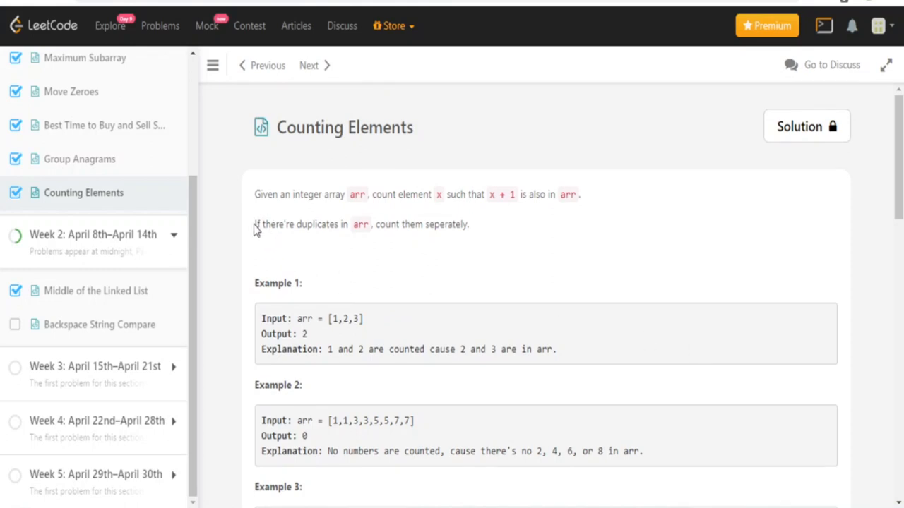
left_click_drag(255, 224, 469, 224)
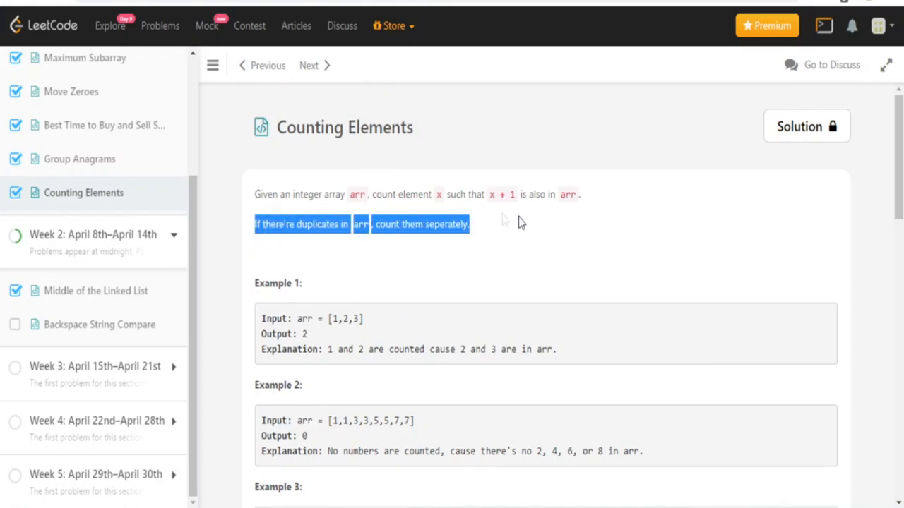
left_click(253, 198)
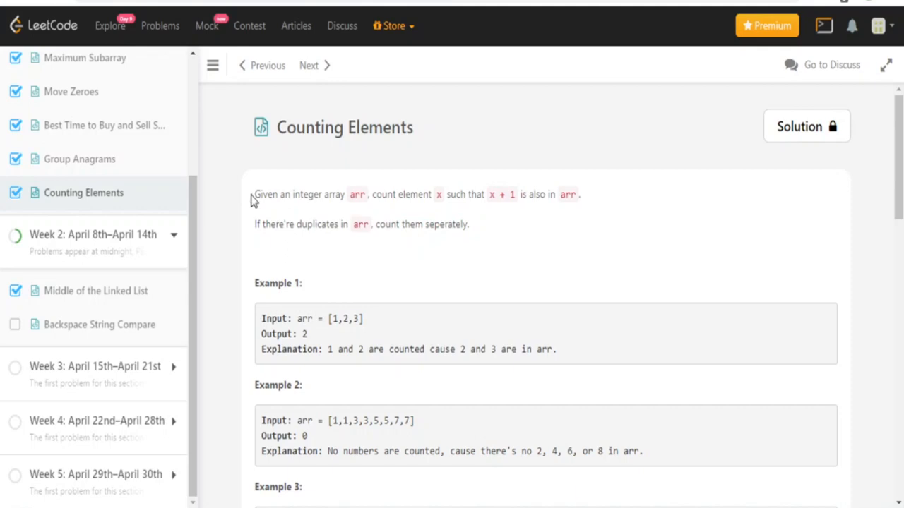
mouse_move(459, 222)
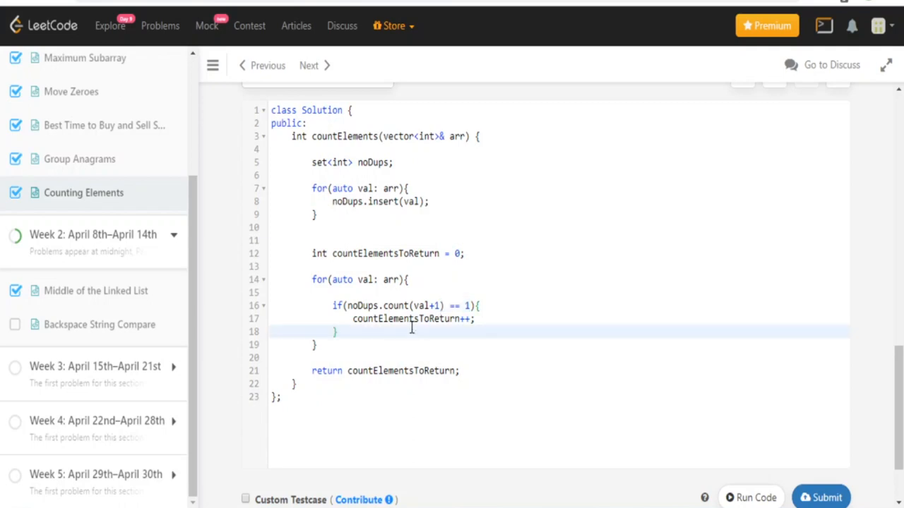
left_click(820, 497)
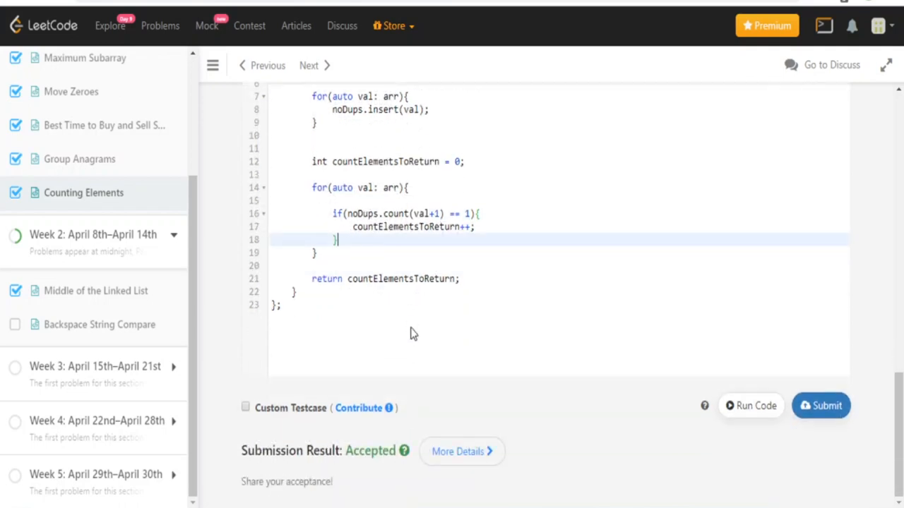